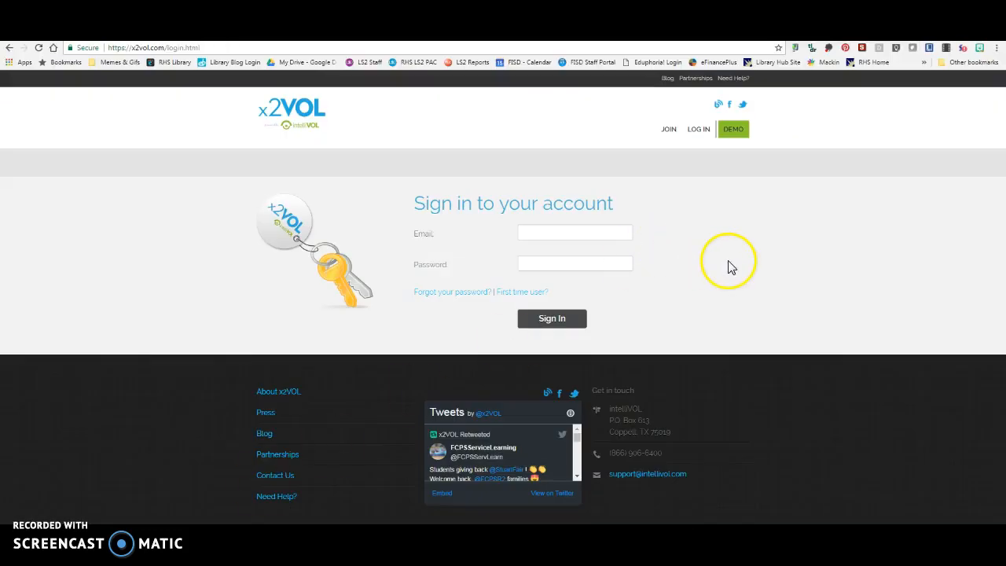
pyautogui.moveTo(626, 250)
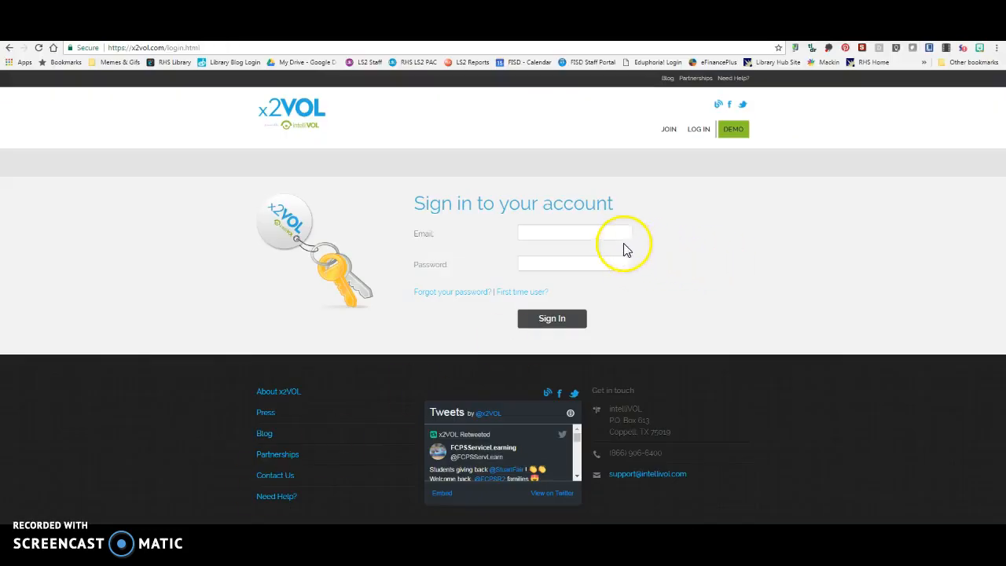
# Enter the school email and password into x2VOL's login form and submit it.
pyautogui.click(575, 233)
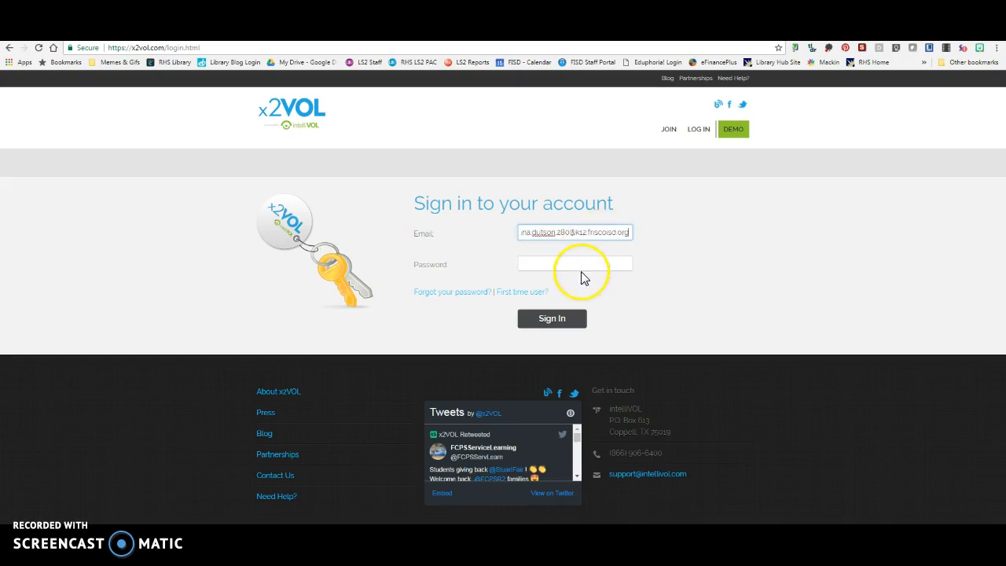
pyautogui.click(574, 263)
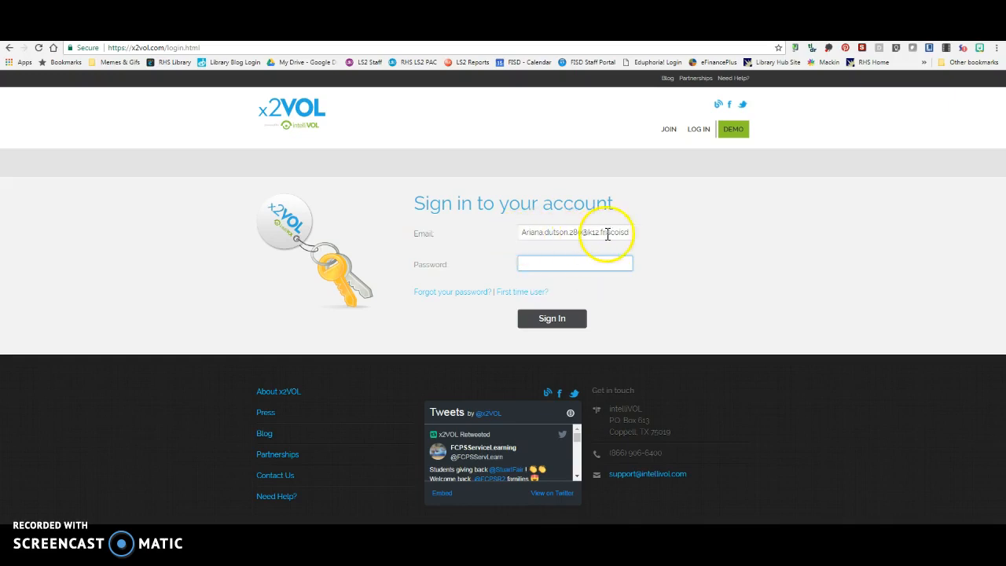
pyautogui.click(575, 264)
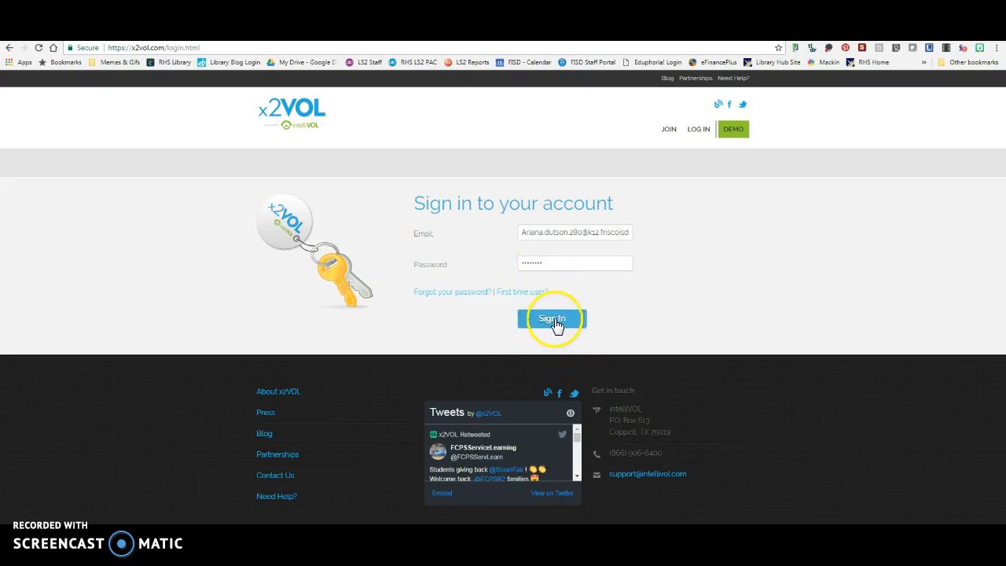
pyautogui.click(551, 318)
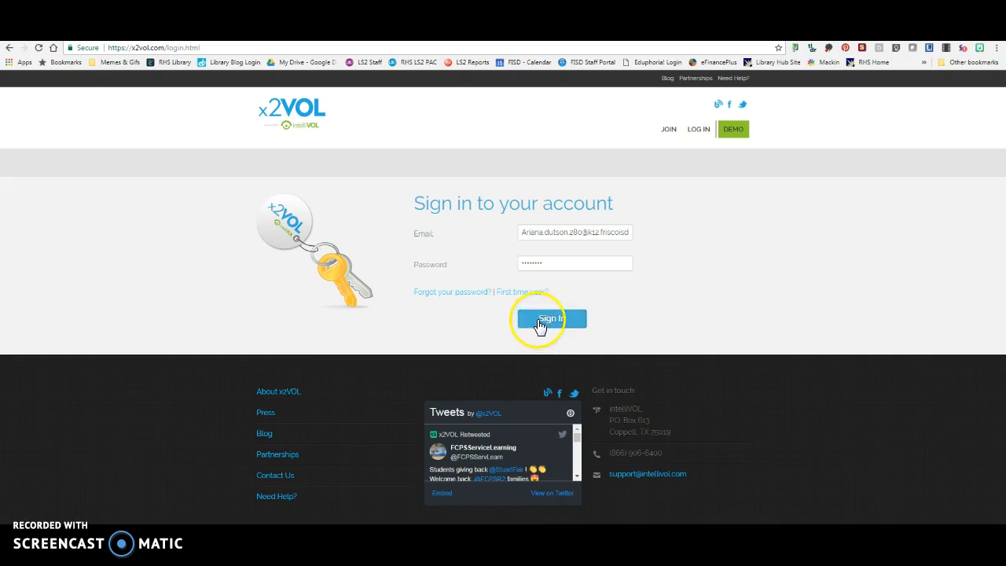
pyautogui.moveTo(519, 265)
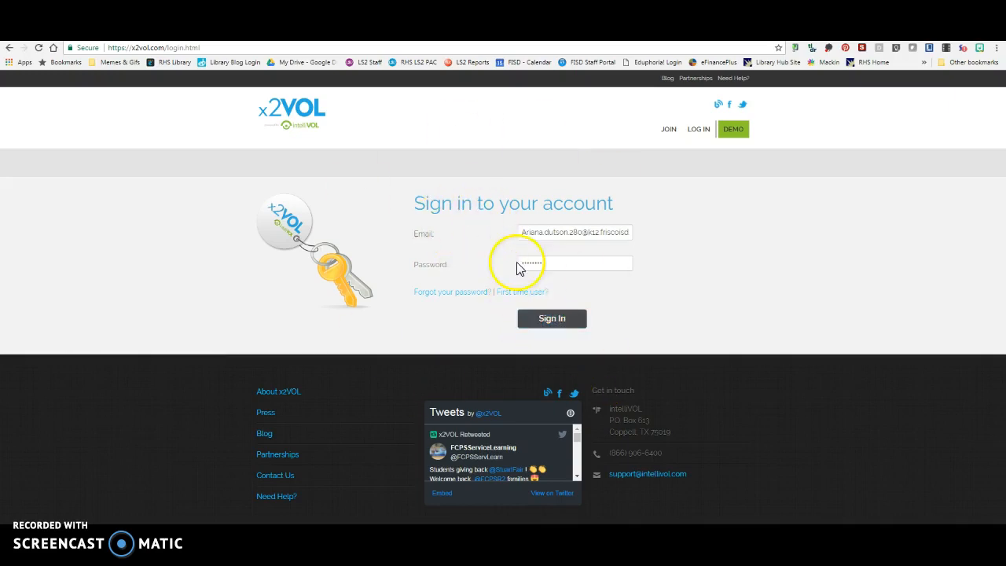
pyautogui.click(552, 318)
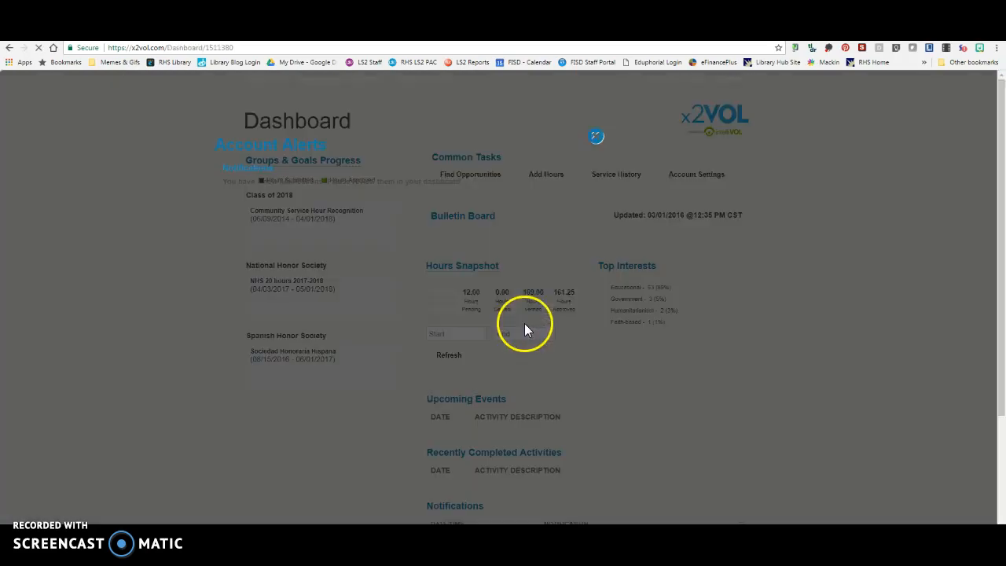
# Close the new-notifications Account Alerts popup and open the Profile dropdown.
pyautogui.click(596, 136)
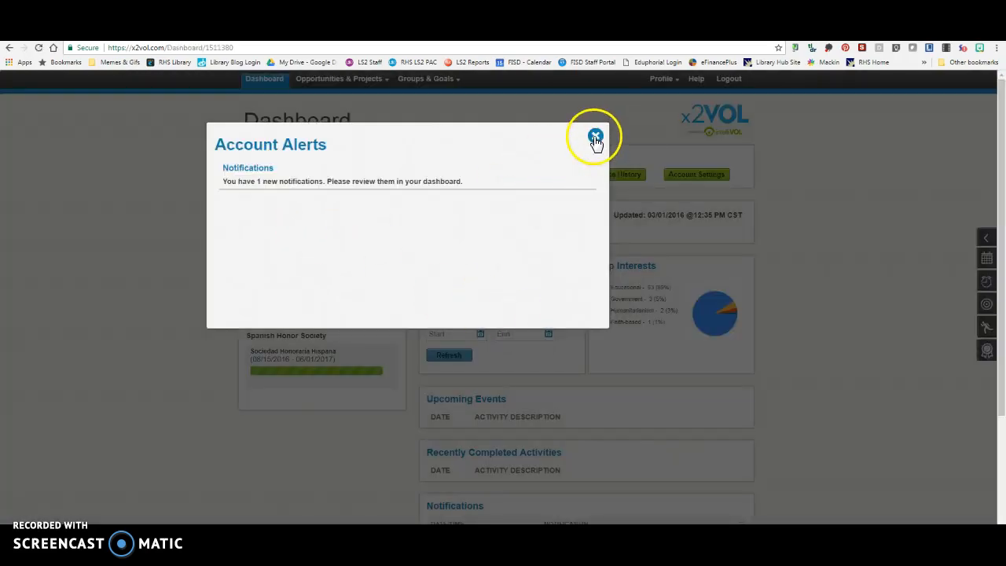
pyautogui.click(595, 136)
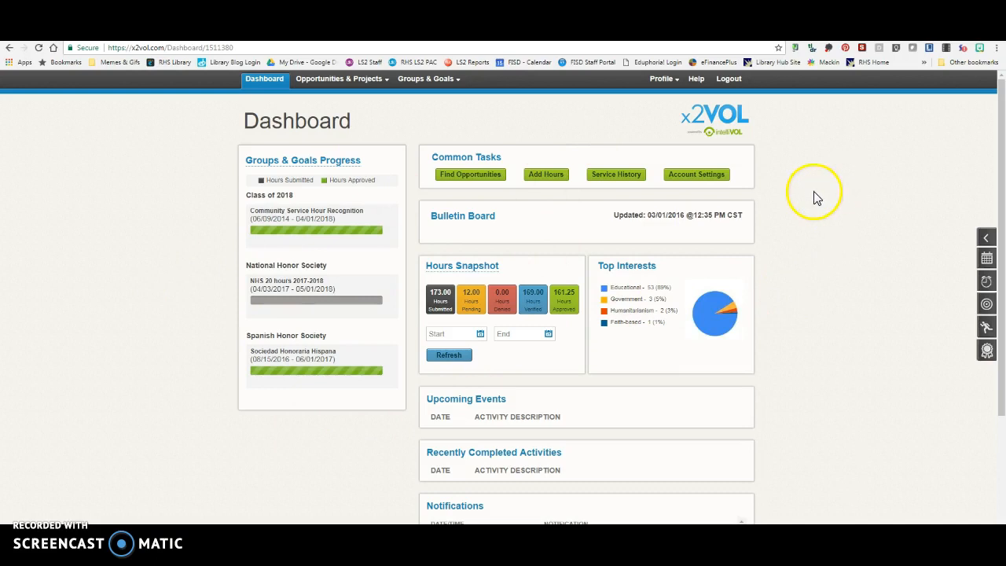
pyautogui.click(662, 79)
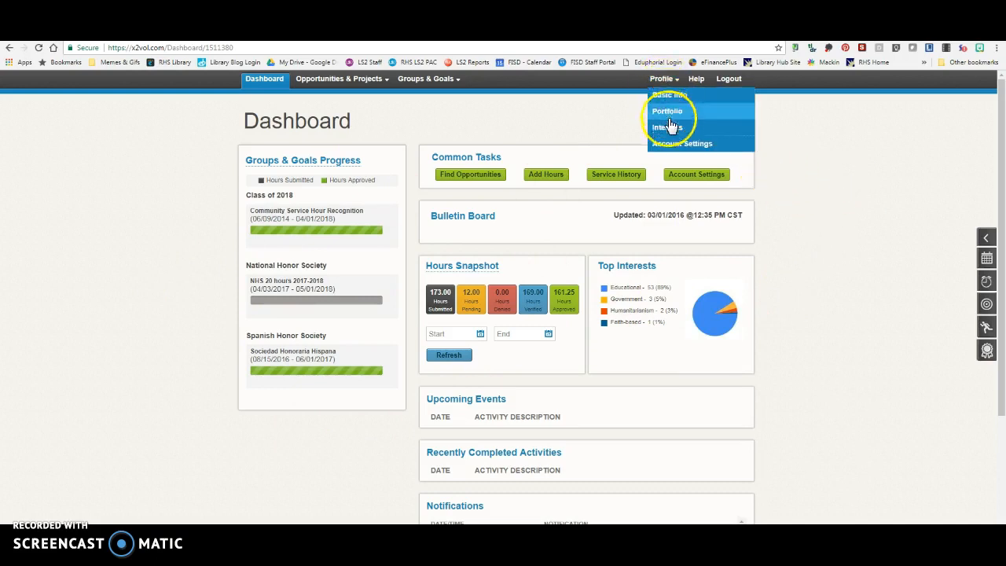
# Choose Account Settings from the Profile menu and scroll through the email and password sections.
pyautogui.click(681, 143)
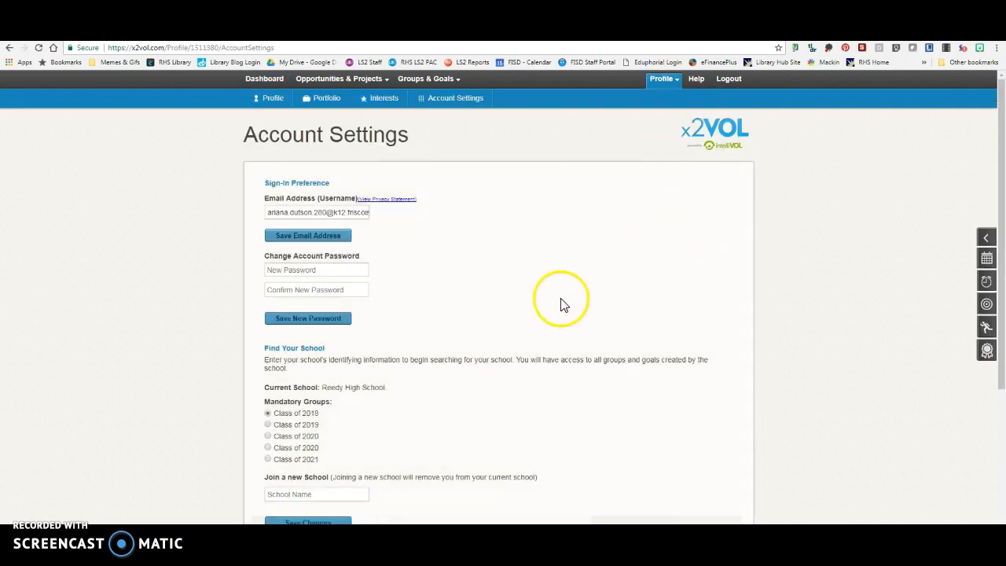
pyautogui.moveTo(273, 212)
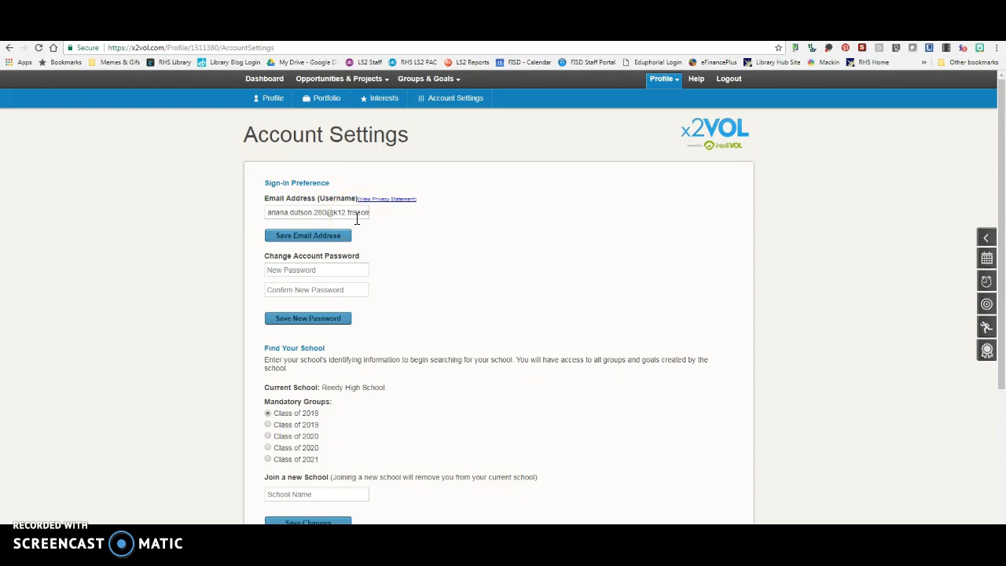
pyautogui.moveTo(355, 225)
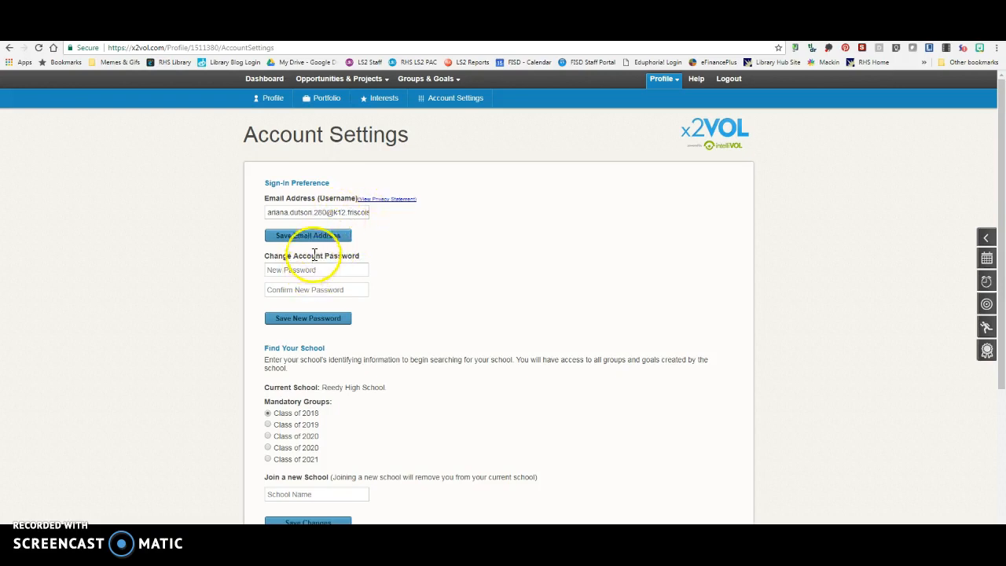
pyautogui.moveTo(393, 226)
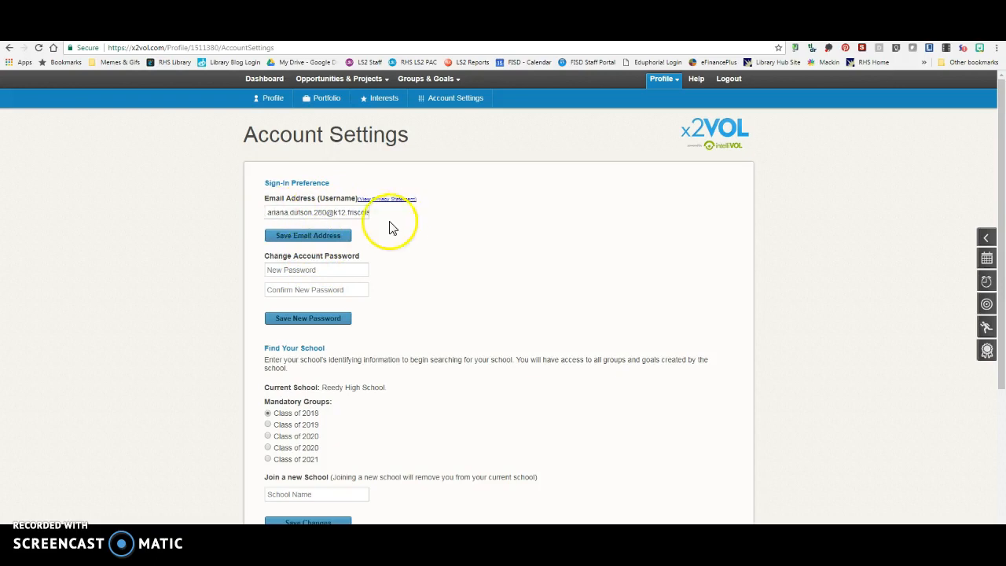
pyautogui.scroll(-3)
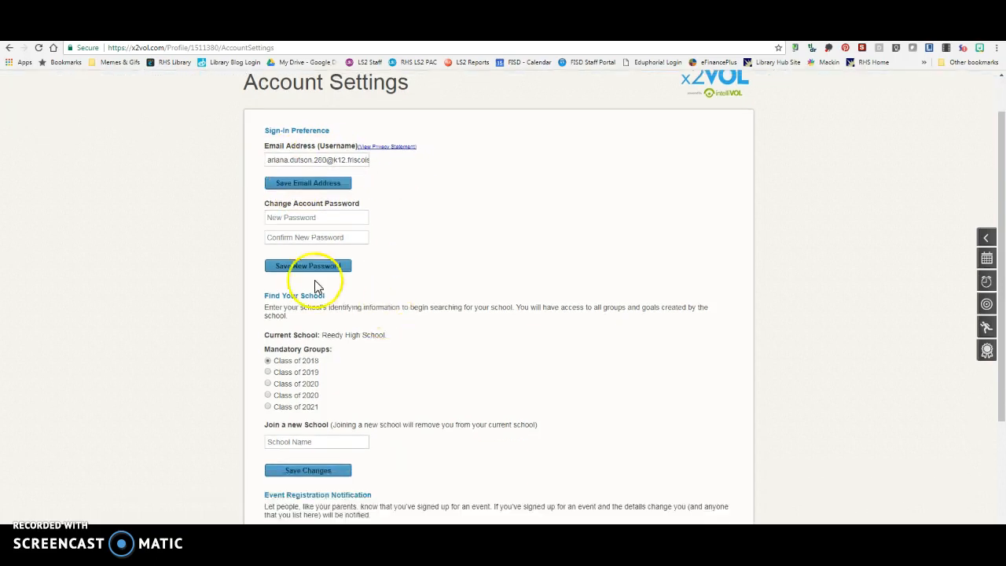
pyautogui.scroll(-3)
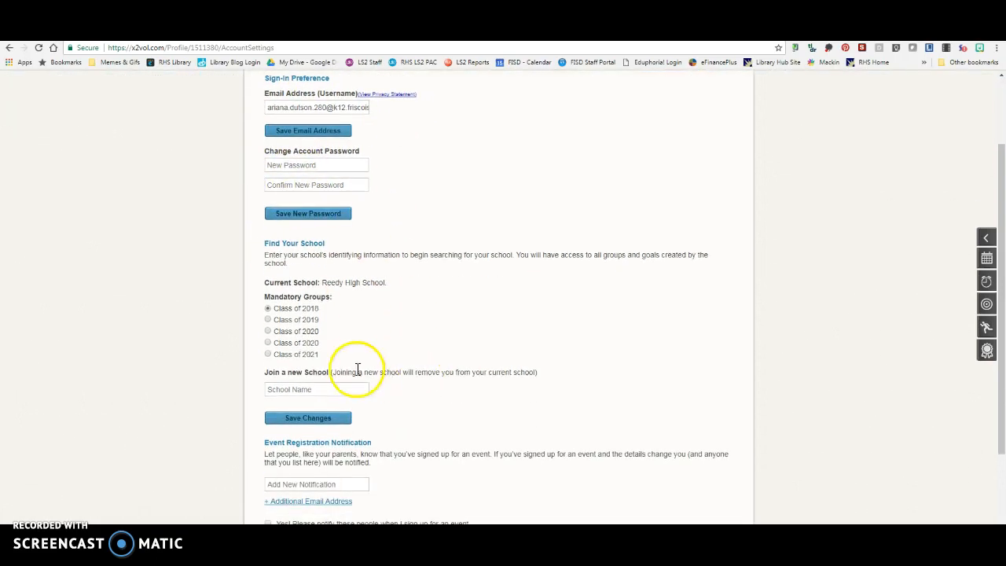
pyautogui.moveTo(301, 324)
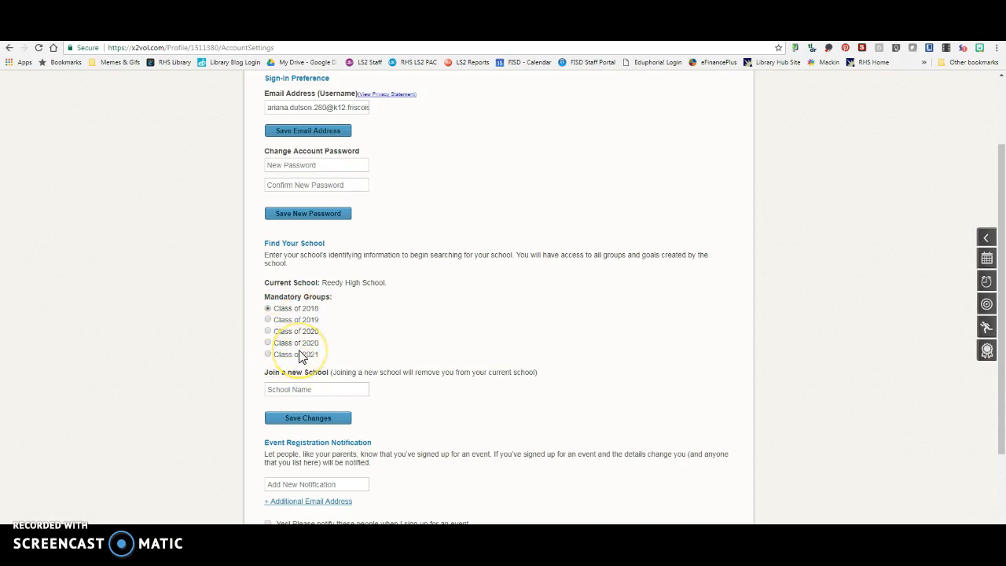
pyautogui.scroll(-3)
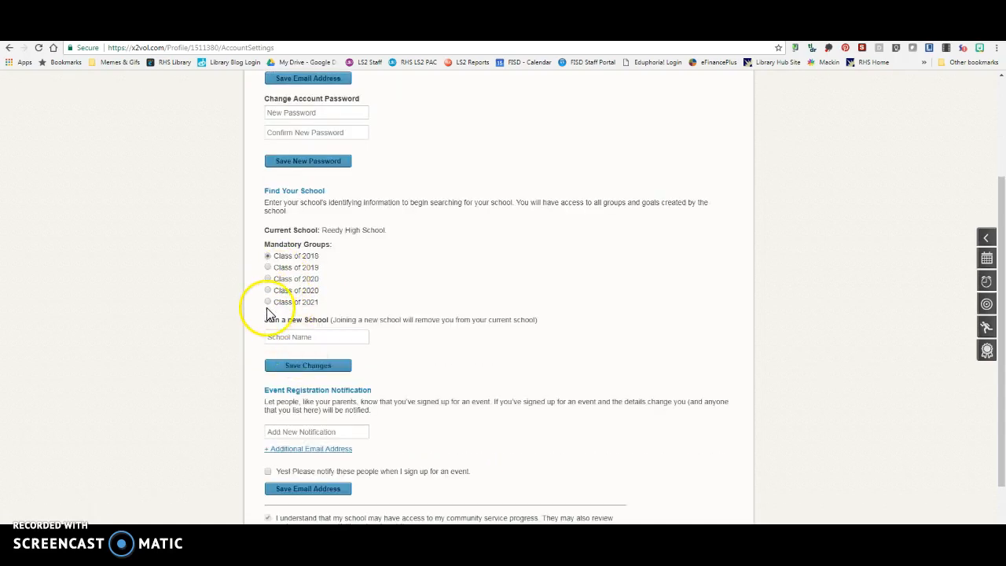
pyautogui.moveTo(308, 362)
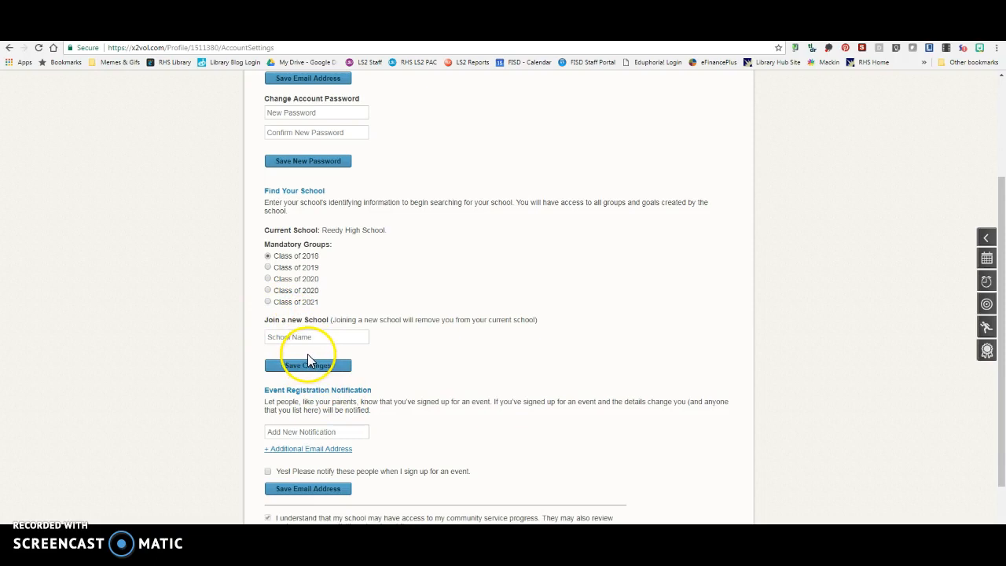
pyautogui.scroll(-3)
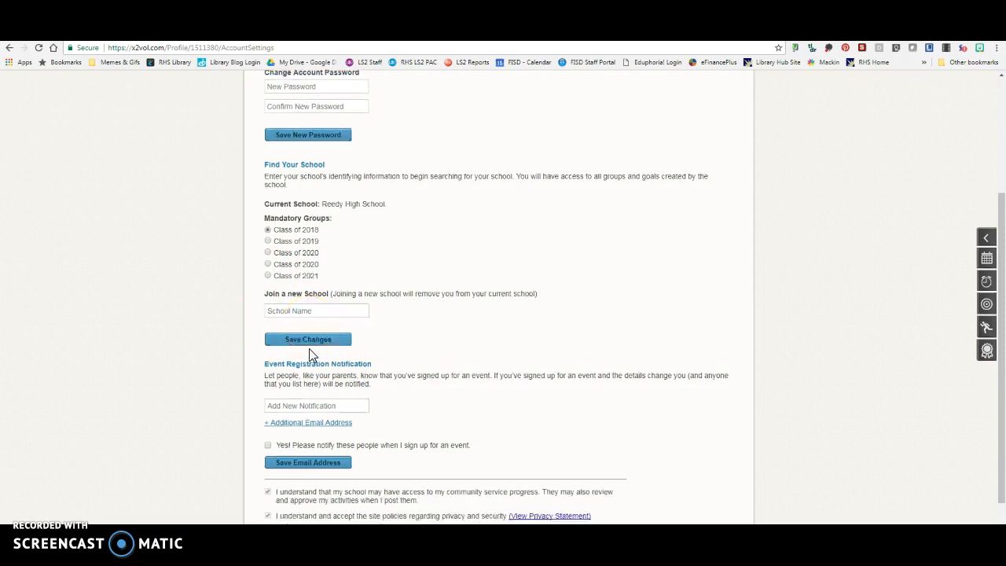
pyautogui.scroll(-3)
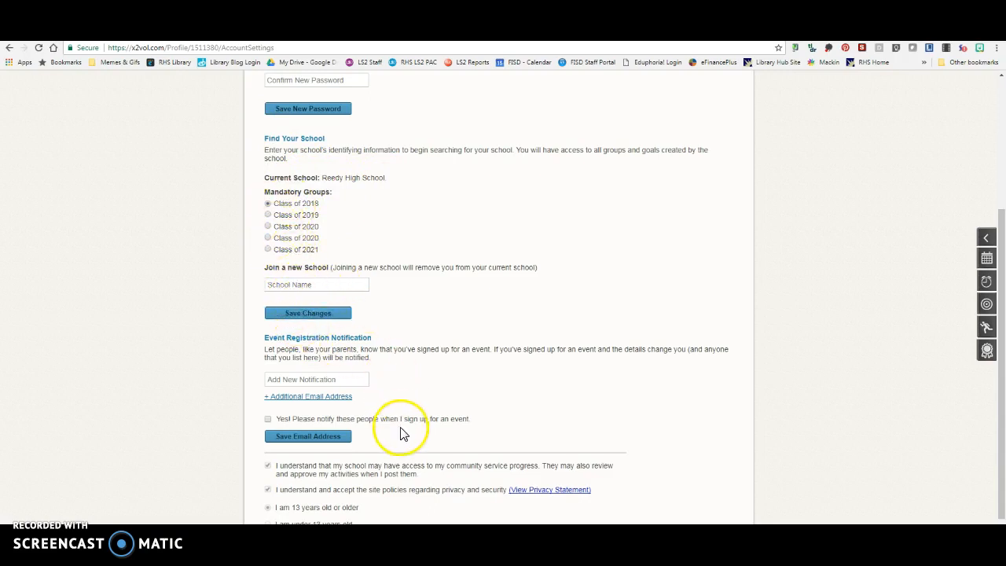
pyautogui.scroll(-3)
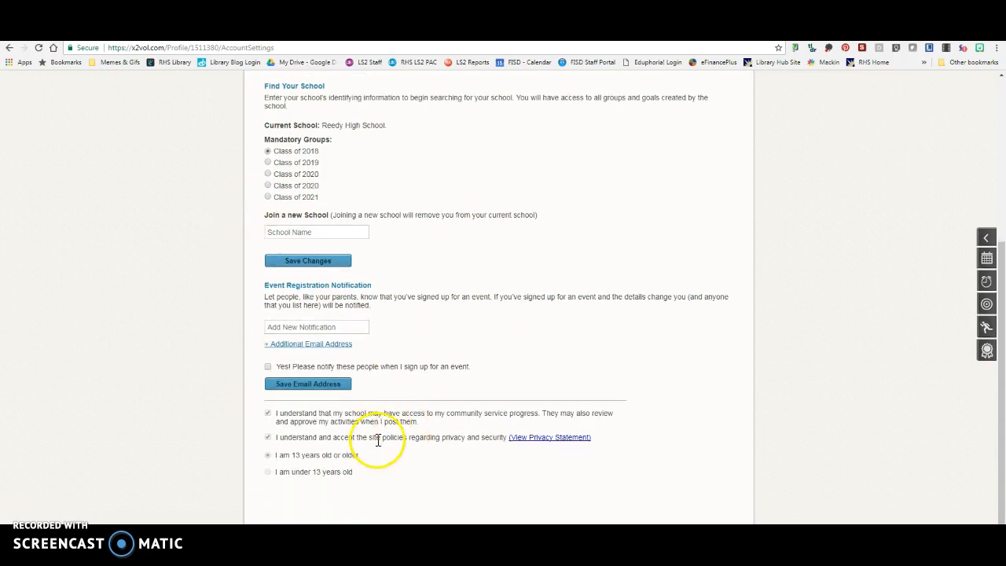
pyautogui.scroll(3)
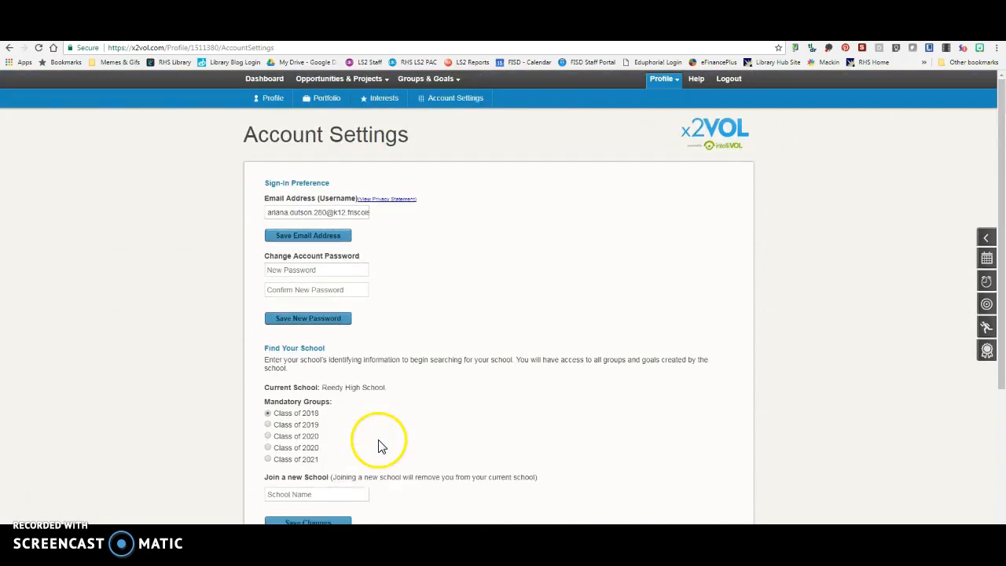
pyautogui.moveTo(377, 434)
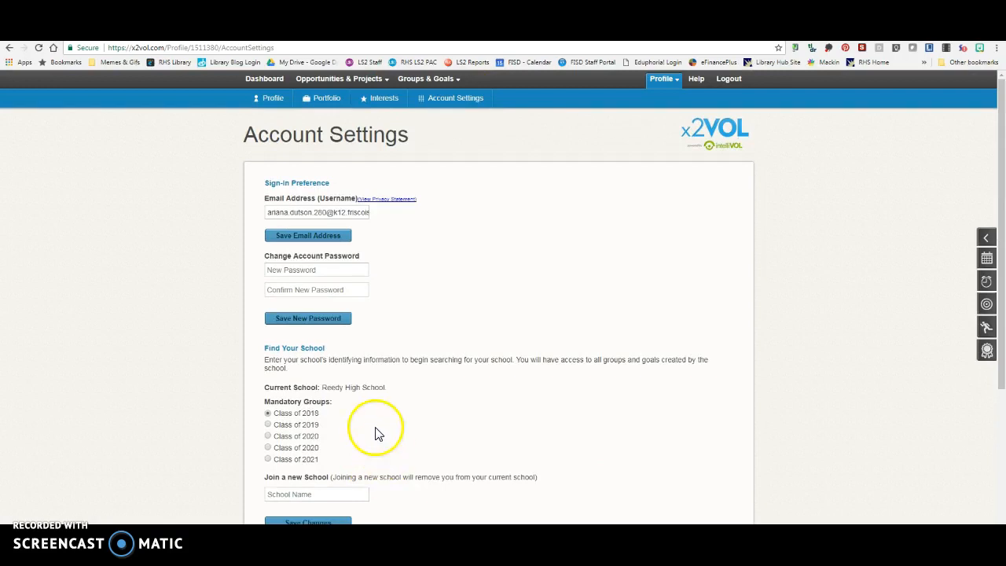
pyautogui.moveTo(385, 350)
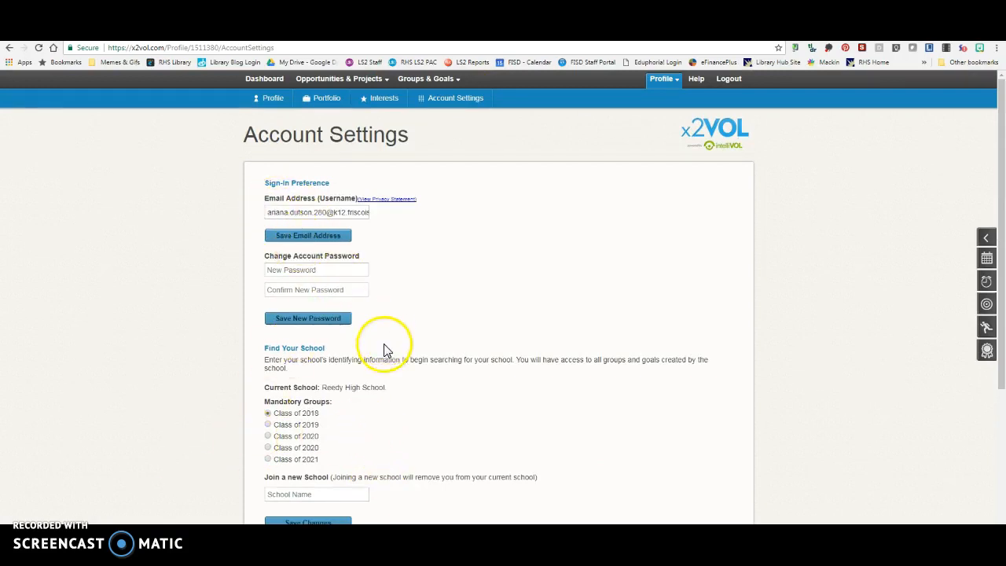
pyautogui.click(662, 78)
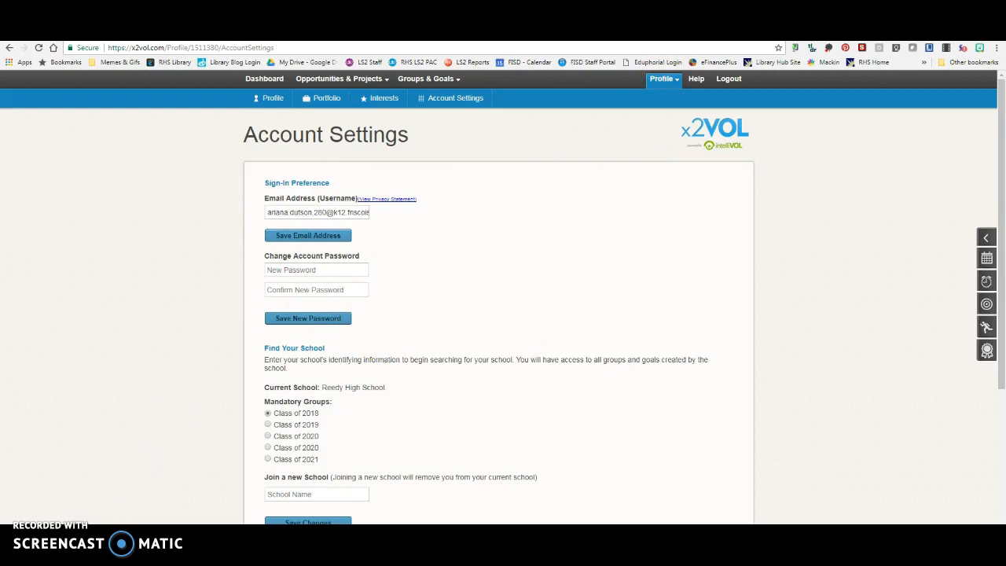
pyautogui.moveTo(262, 205)
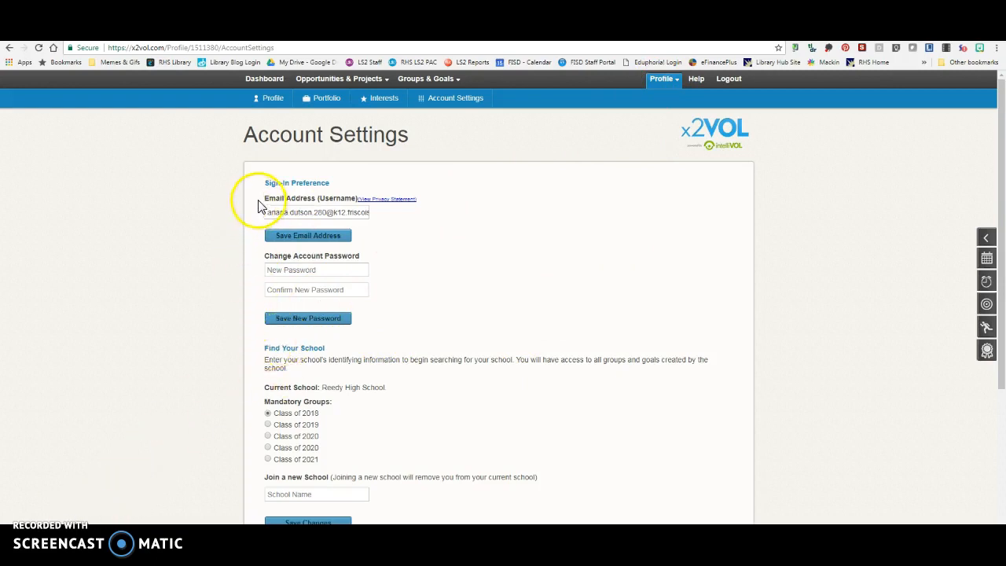